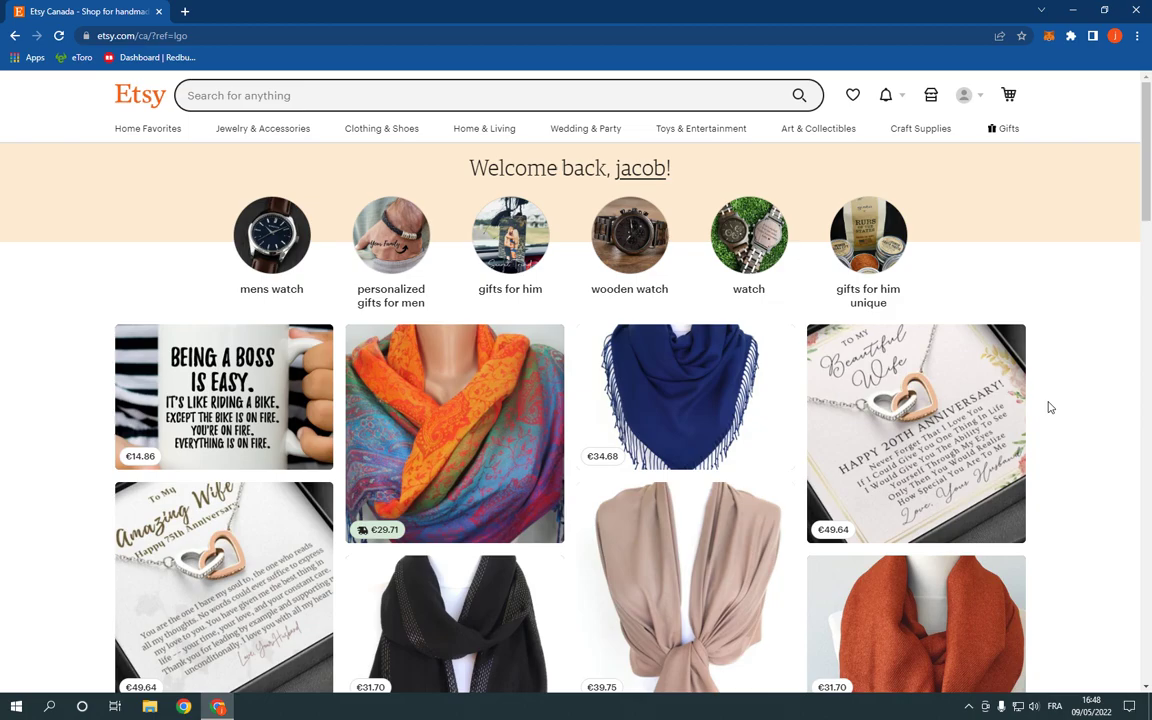
mouse_move(927, 432)
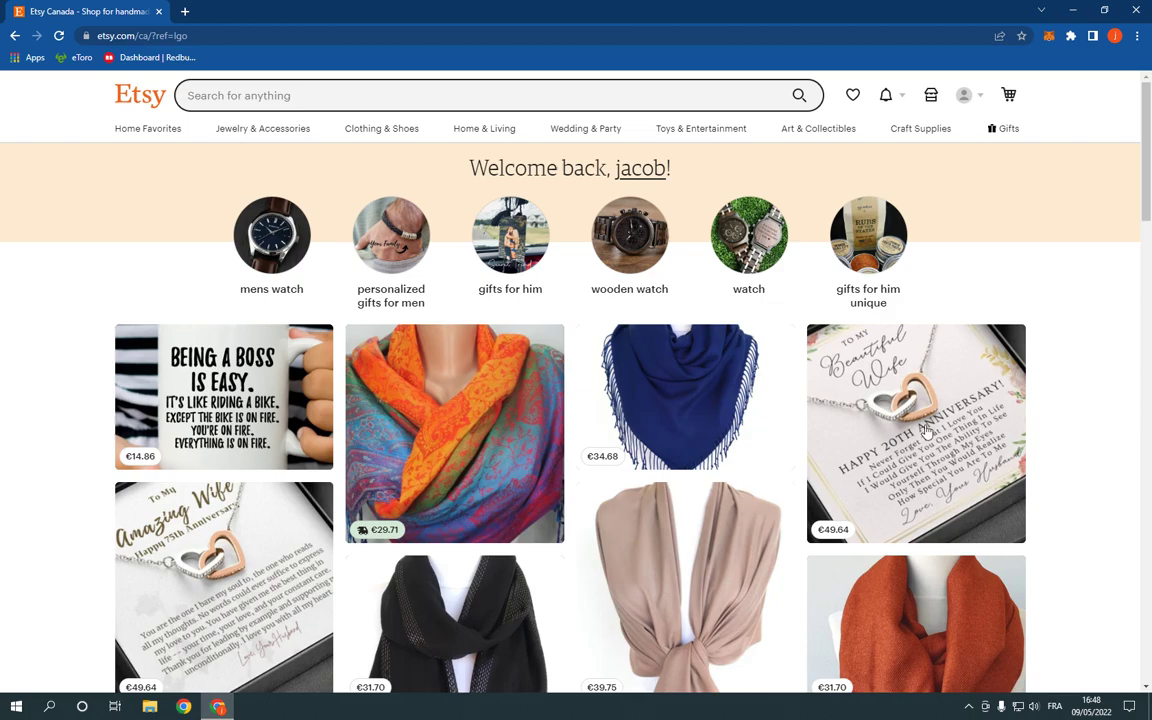
Scroll the Etsy home page recommendations down and back to the top
scroll("down", 3)
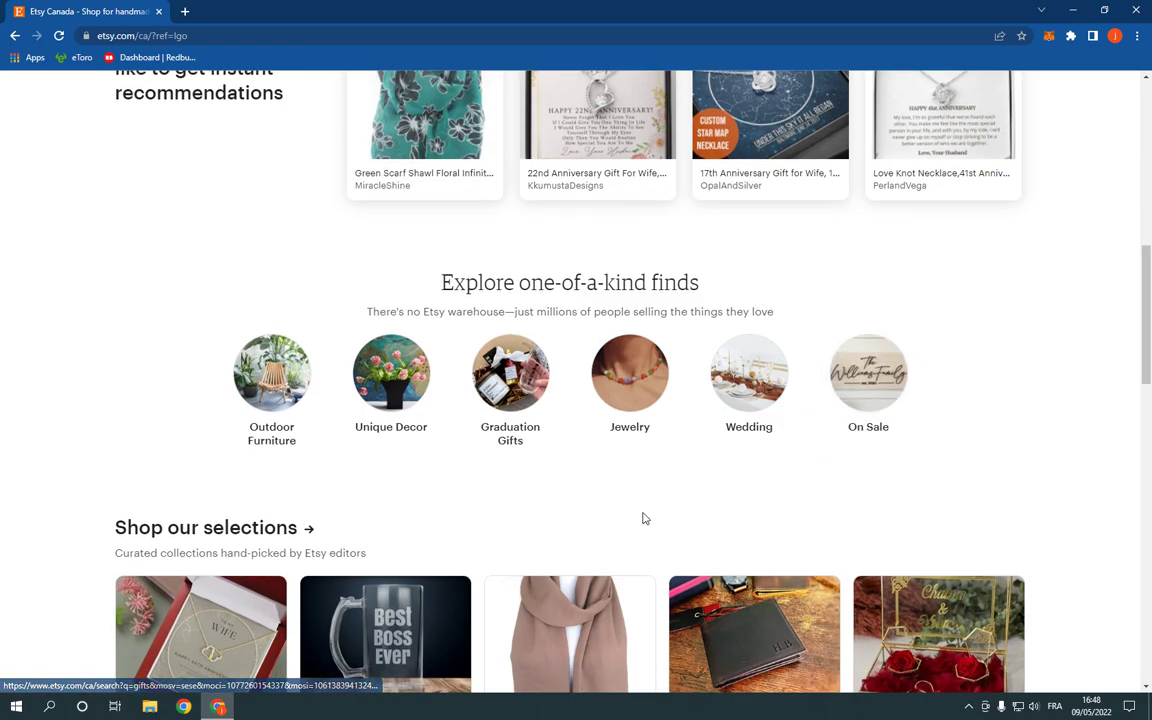
scroll("up", 3)
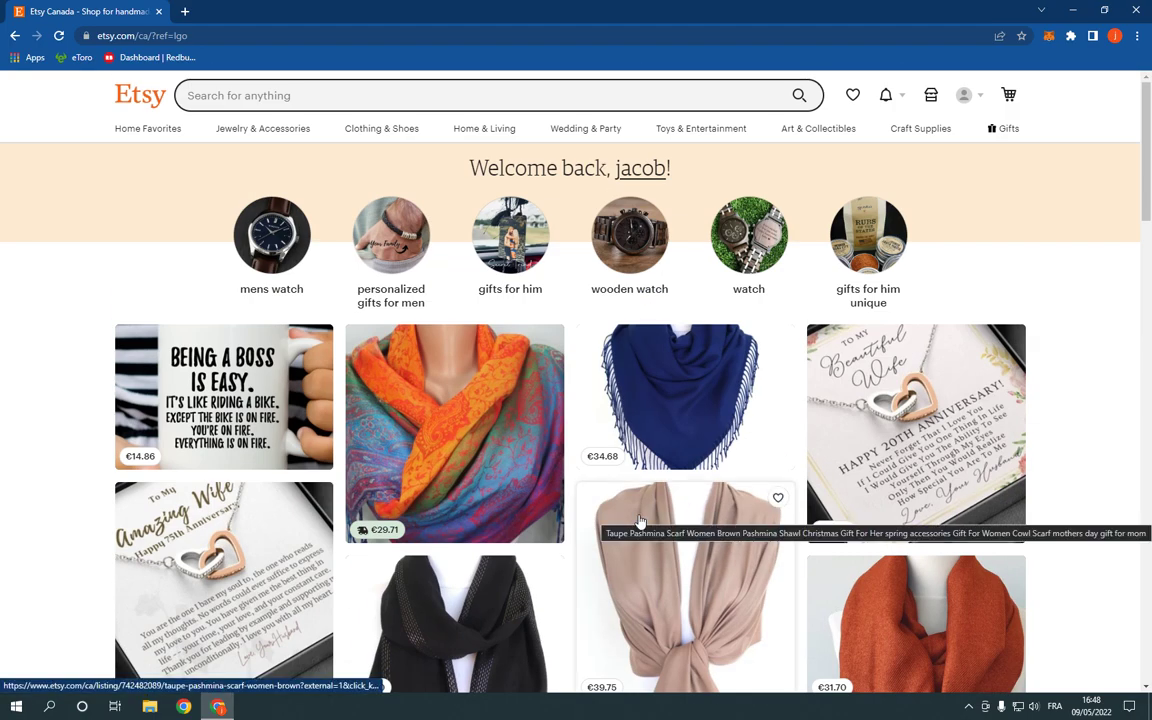
mouse_move(5, 424)
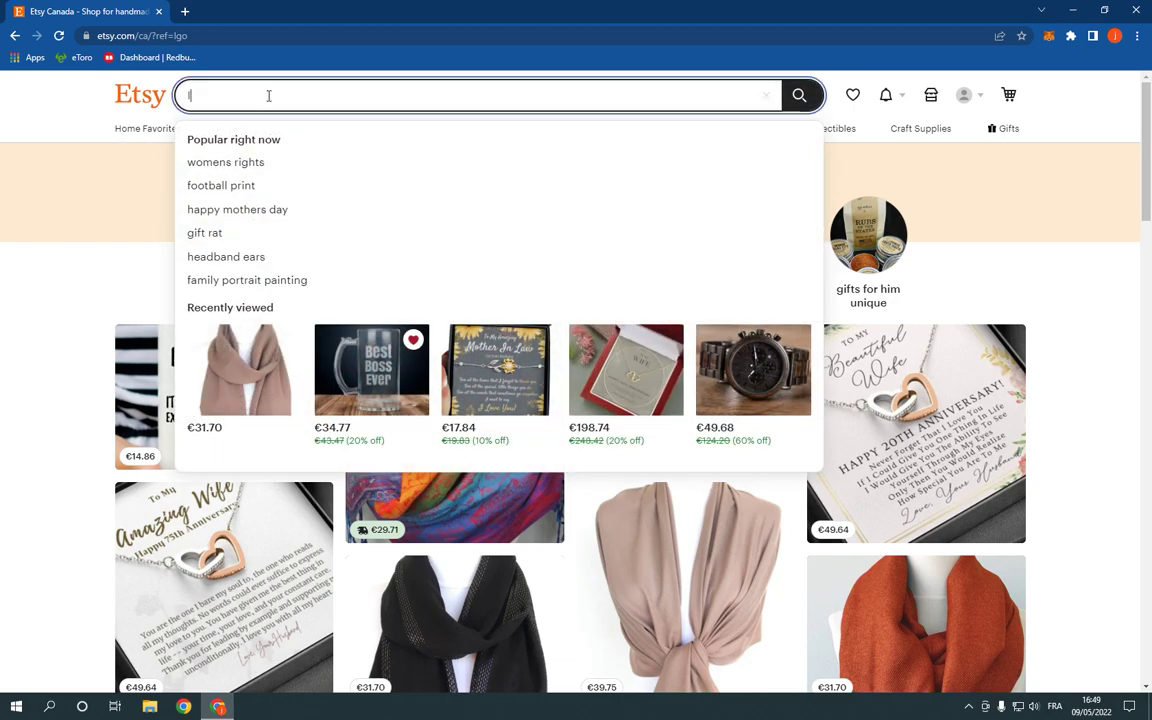
Search 'locket necklace' from the 'lo' suggestions and browse its ~78,505 results
type("l")
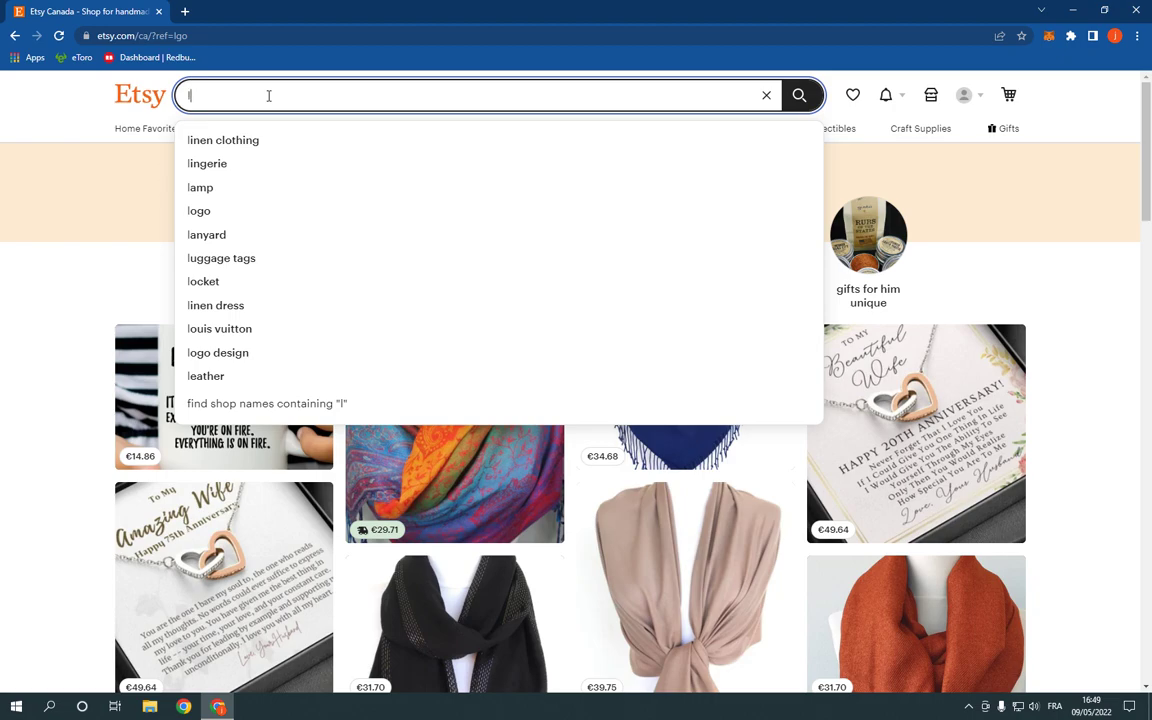
mouse_move(217, 376)
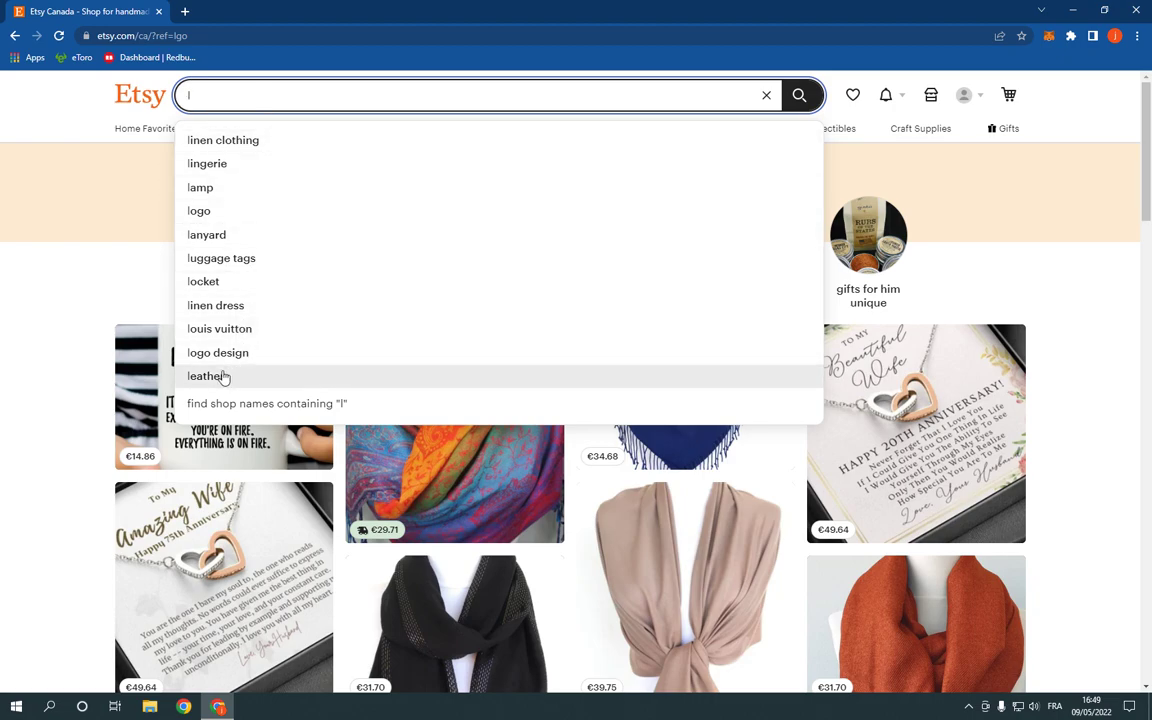
mouse_move(284, 211)
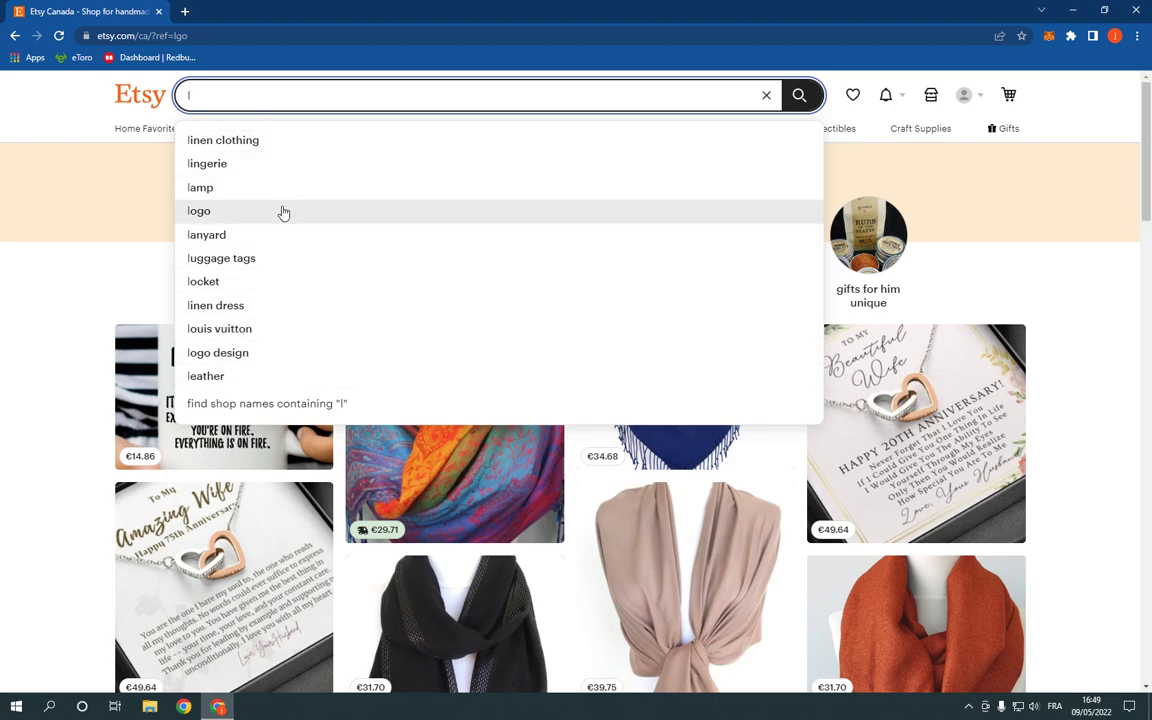
type("o")
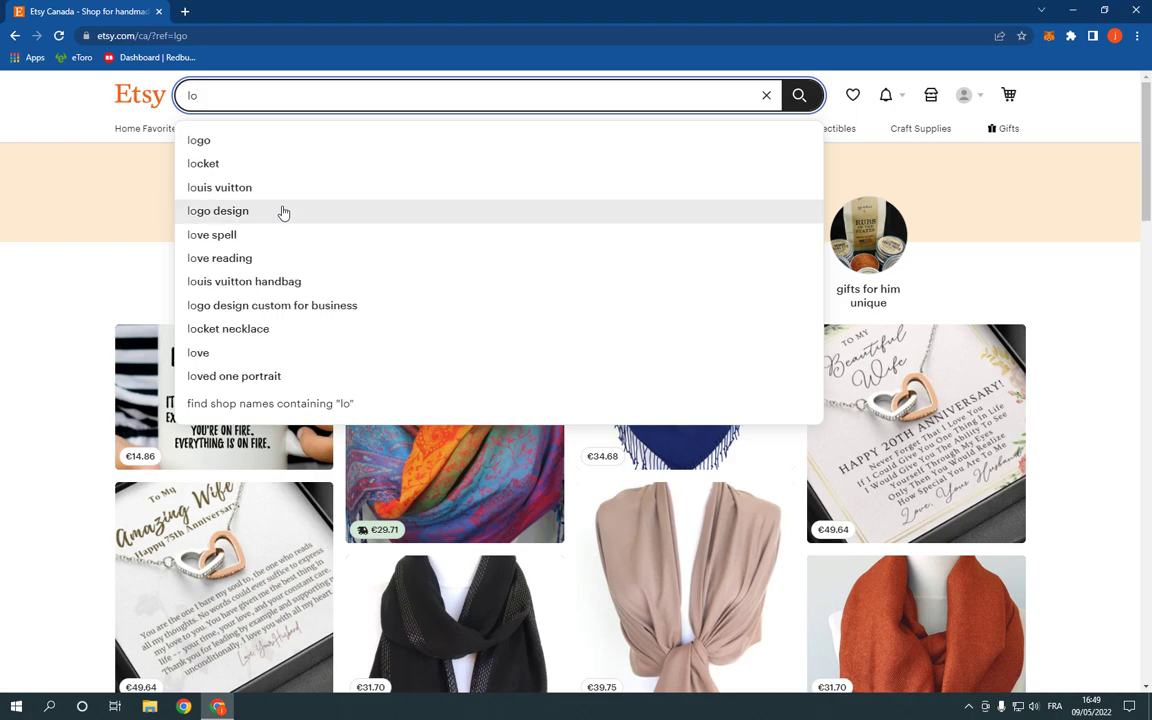
mouse_move(233, 301)
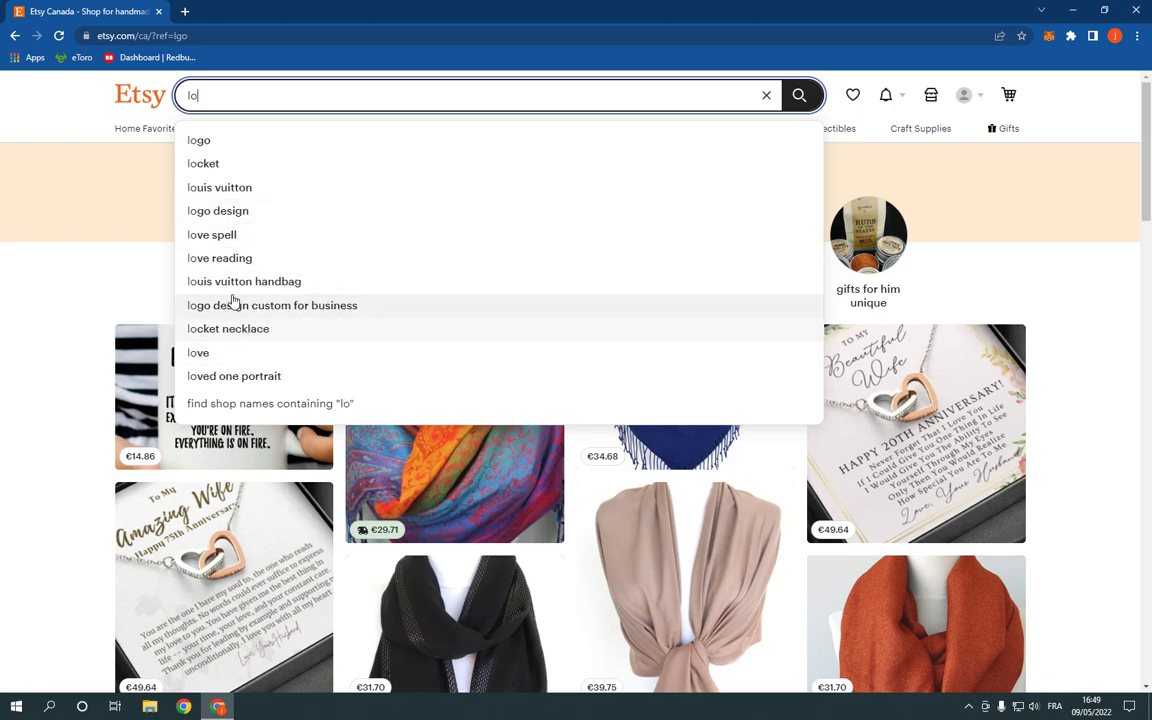
mouse_move(249, 140)
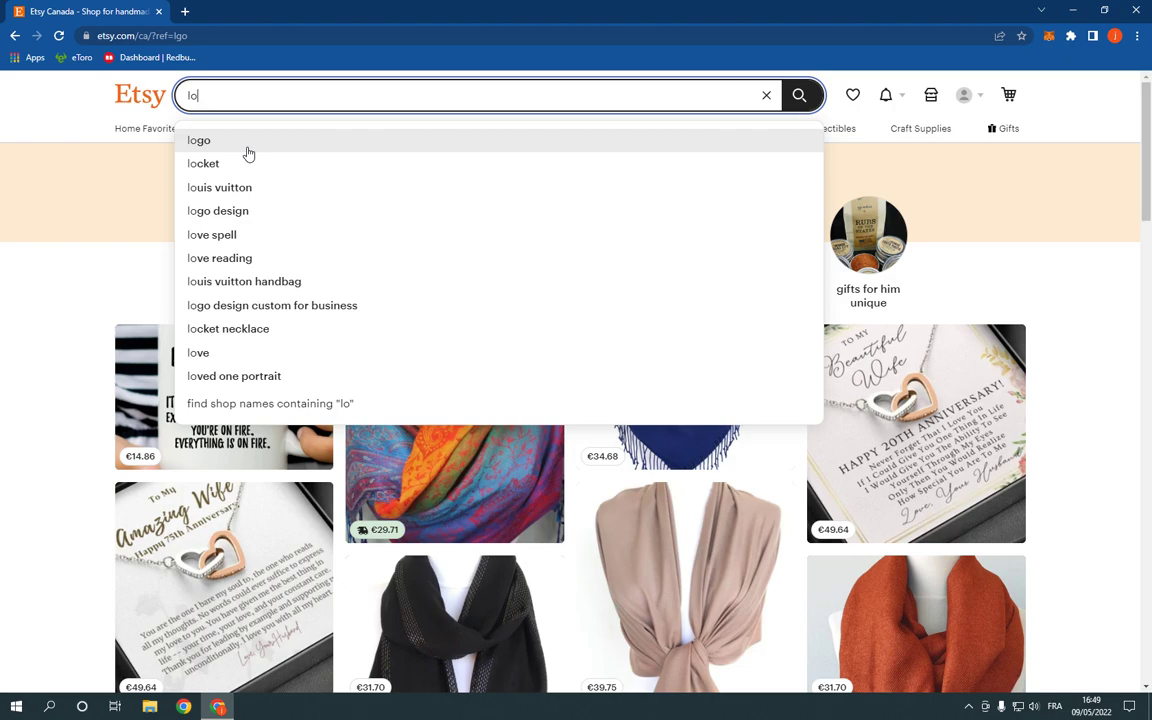
mouse_move(280, 281)
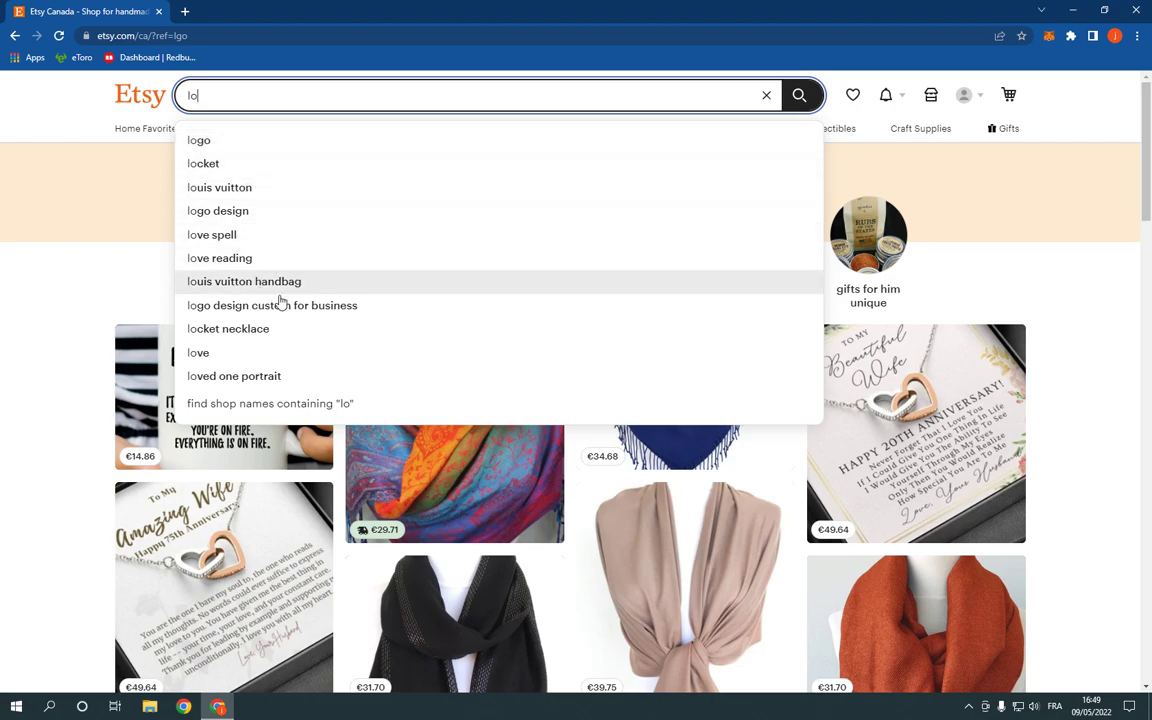
left_click(228, 328)
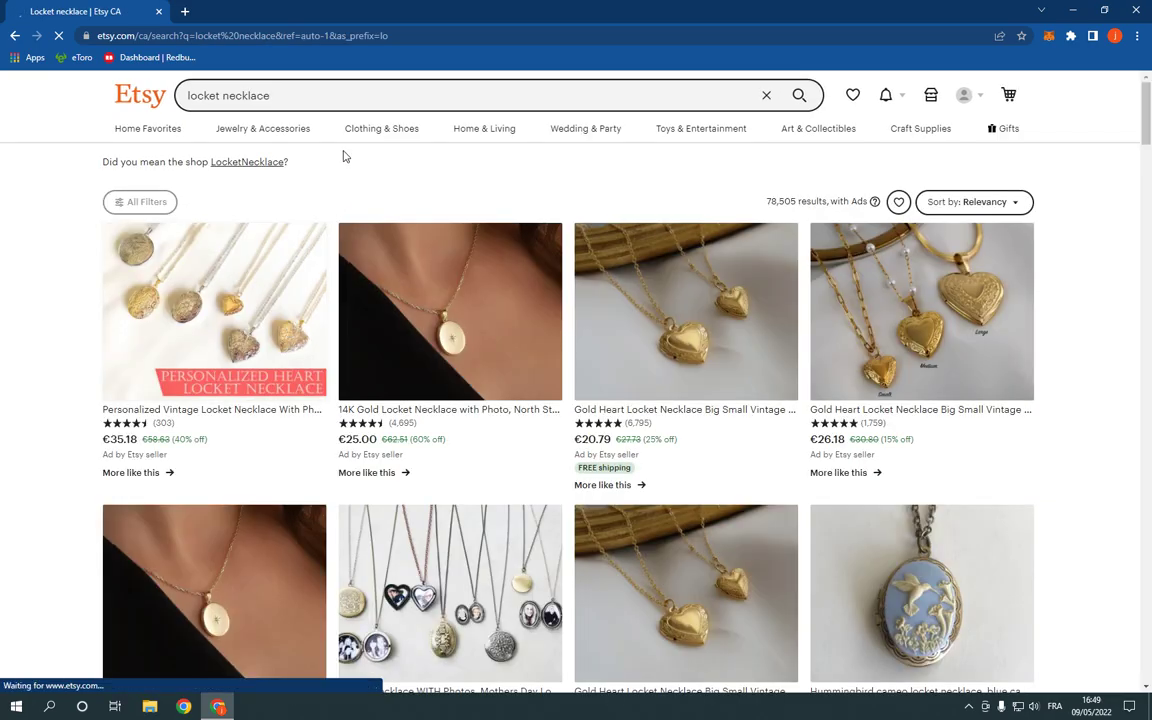
scroll("down", 3)
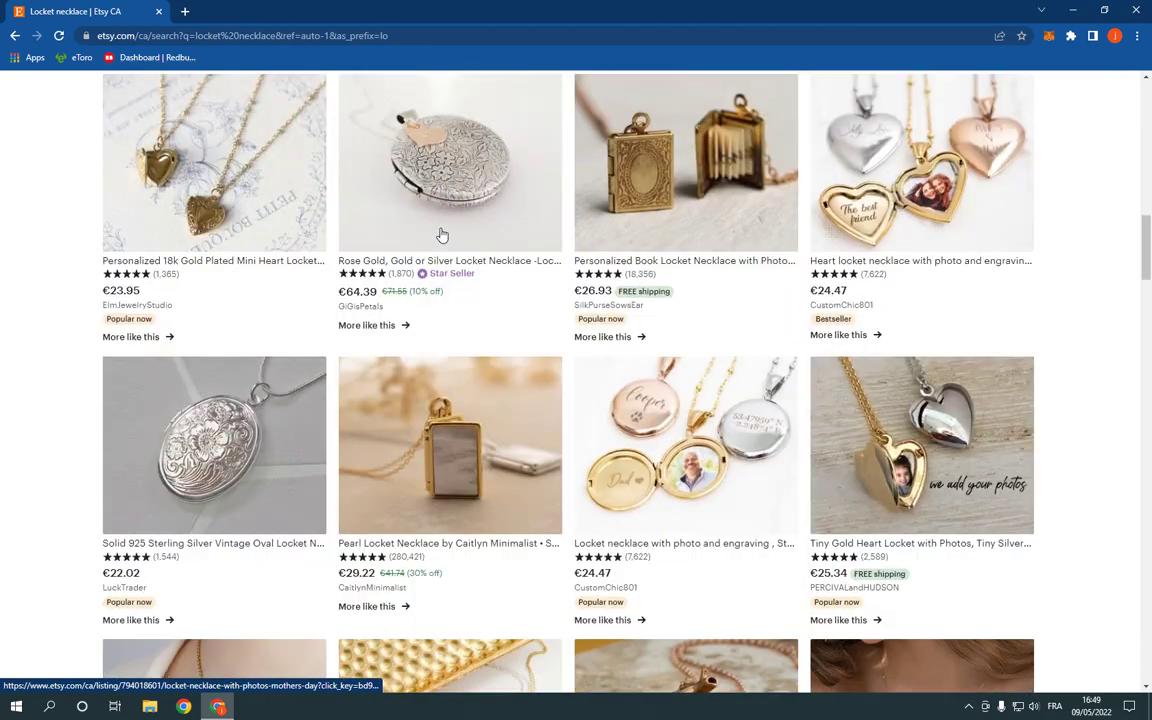
scroll("up", 3)
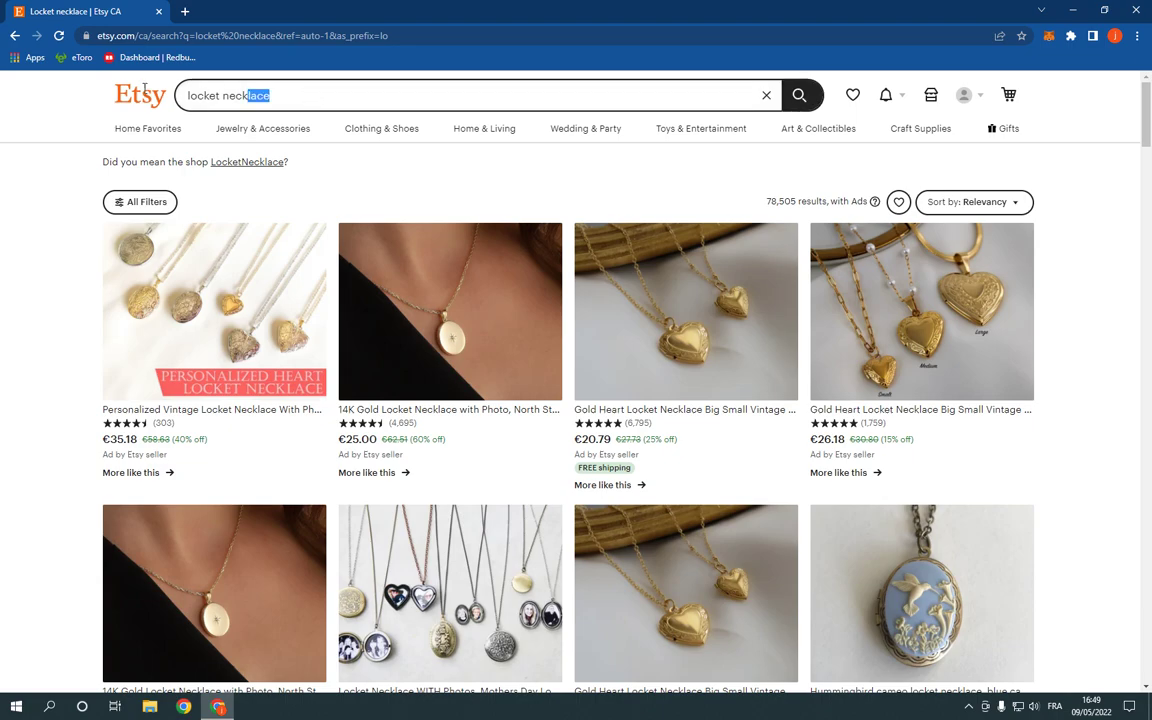
Search 'placemats' from the 'pl' suggestions and browse its ~79,829 results
type("p")
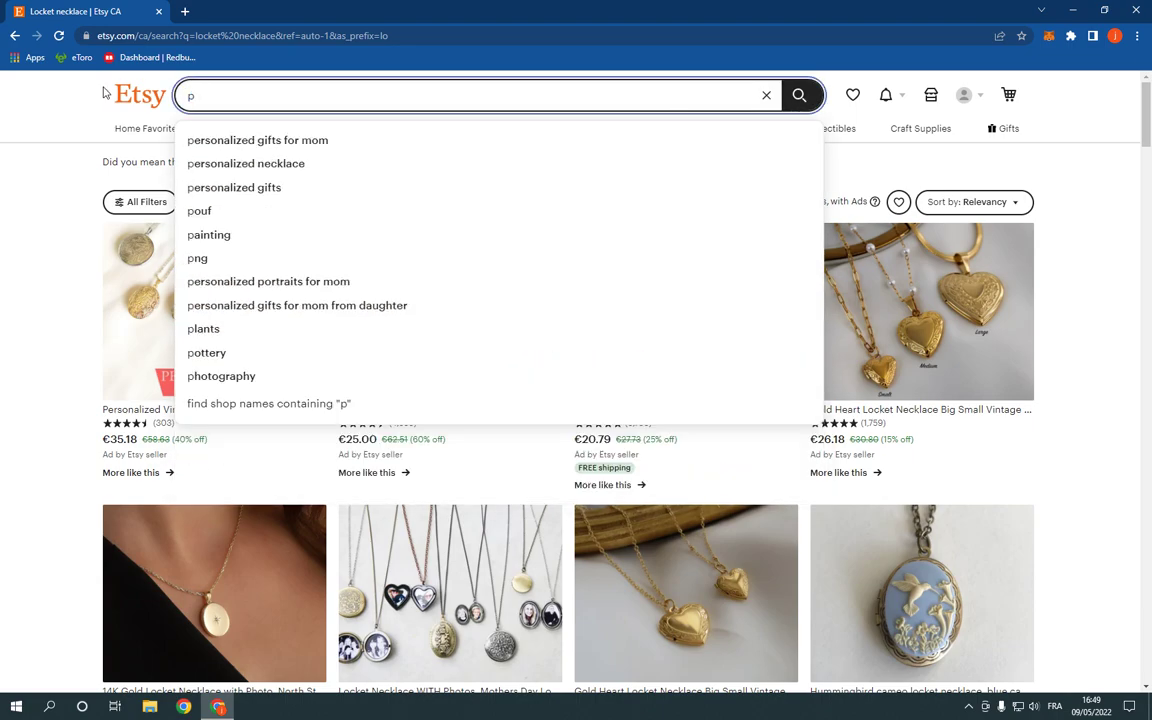
type("l")
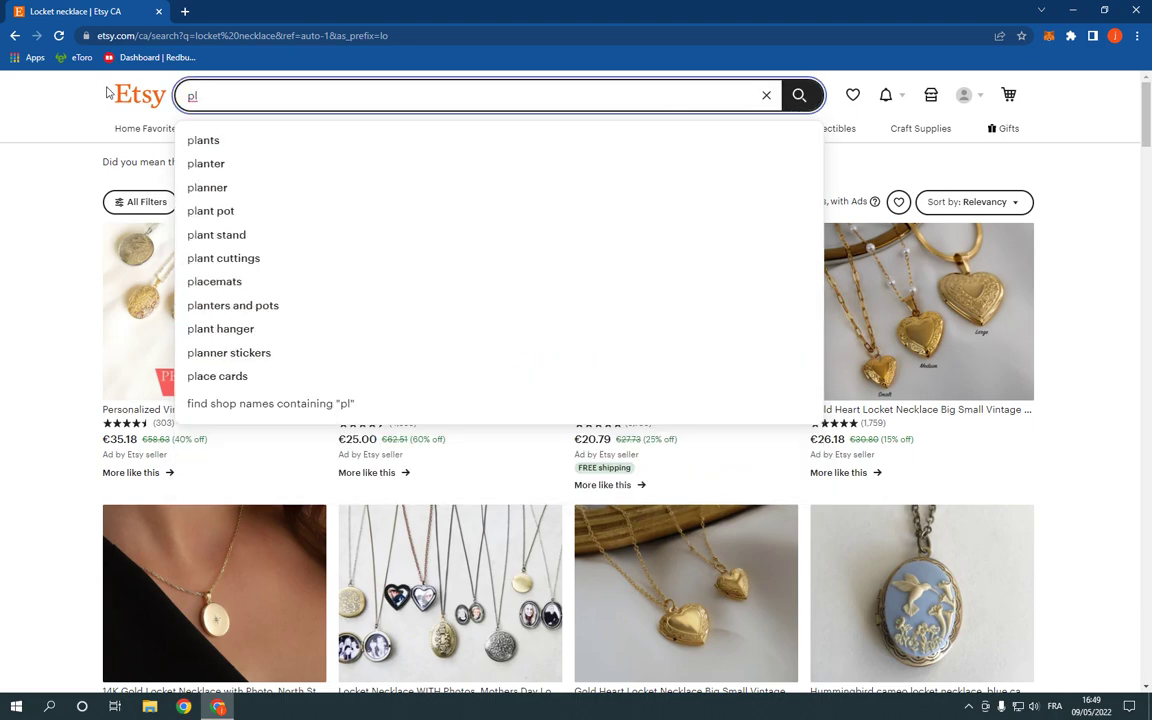
left_click(214, 281)
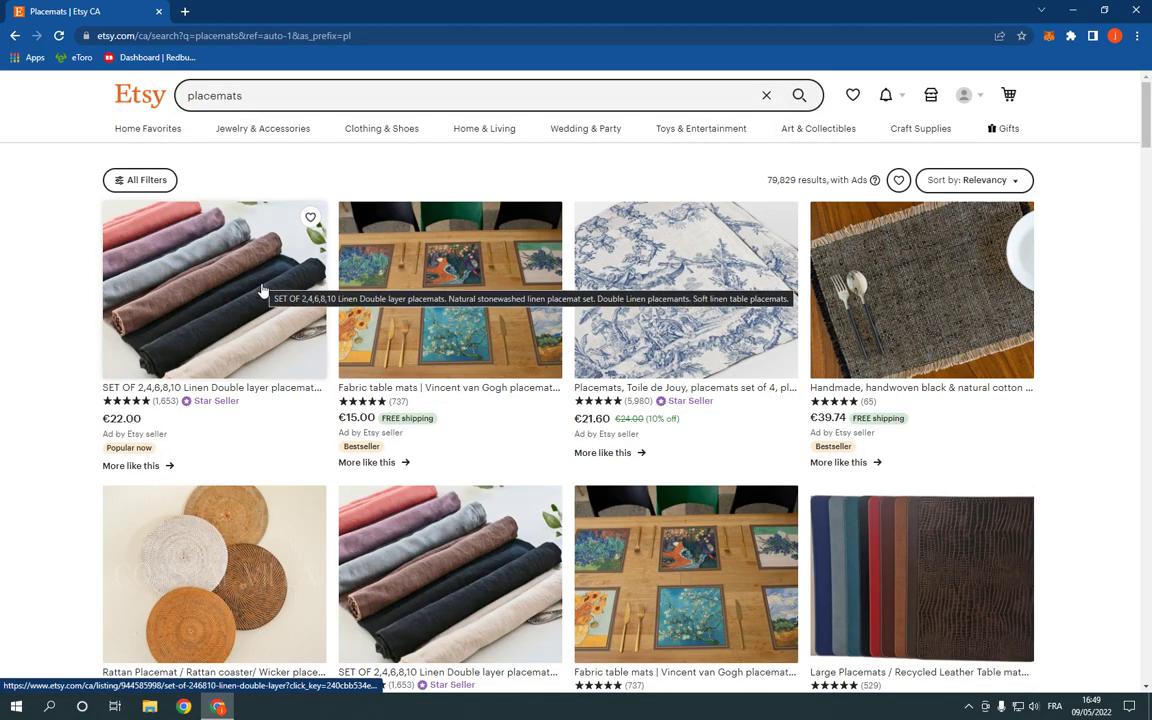
scroll("down", 3)
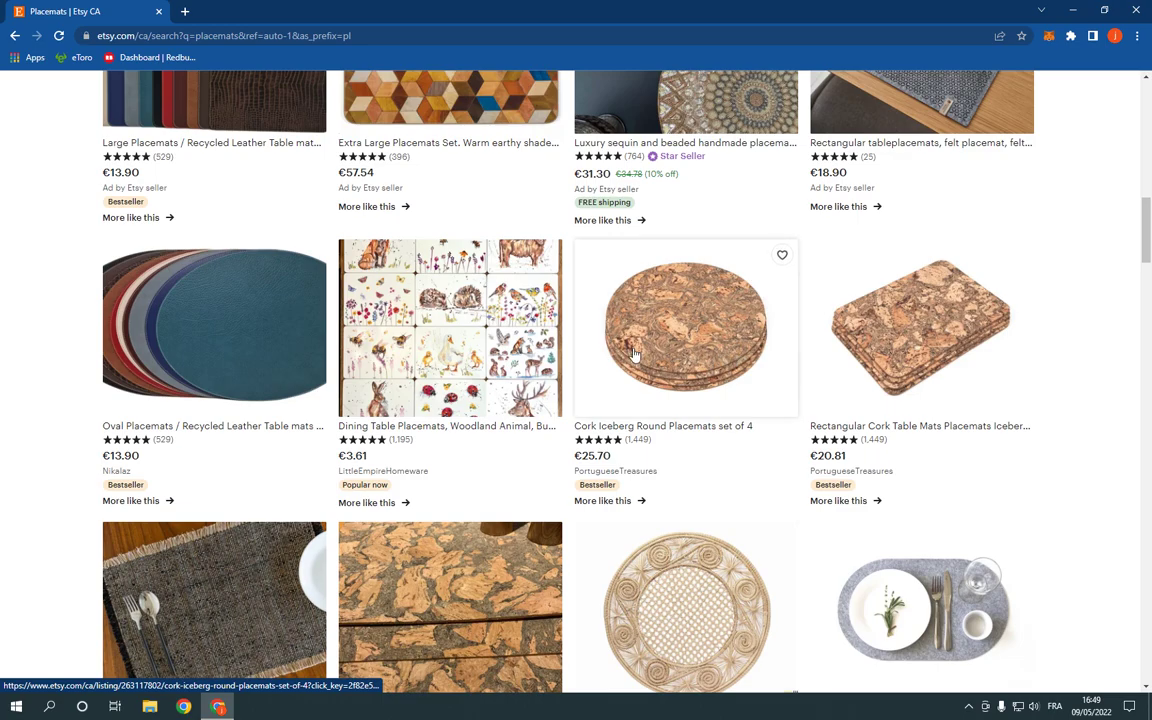
scroll("up", 3)
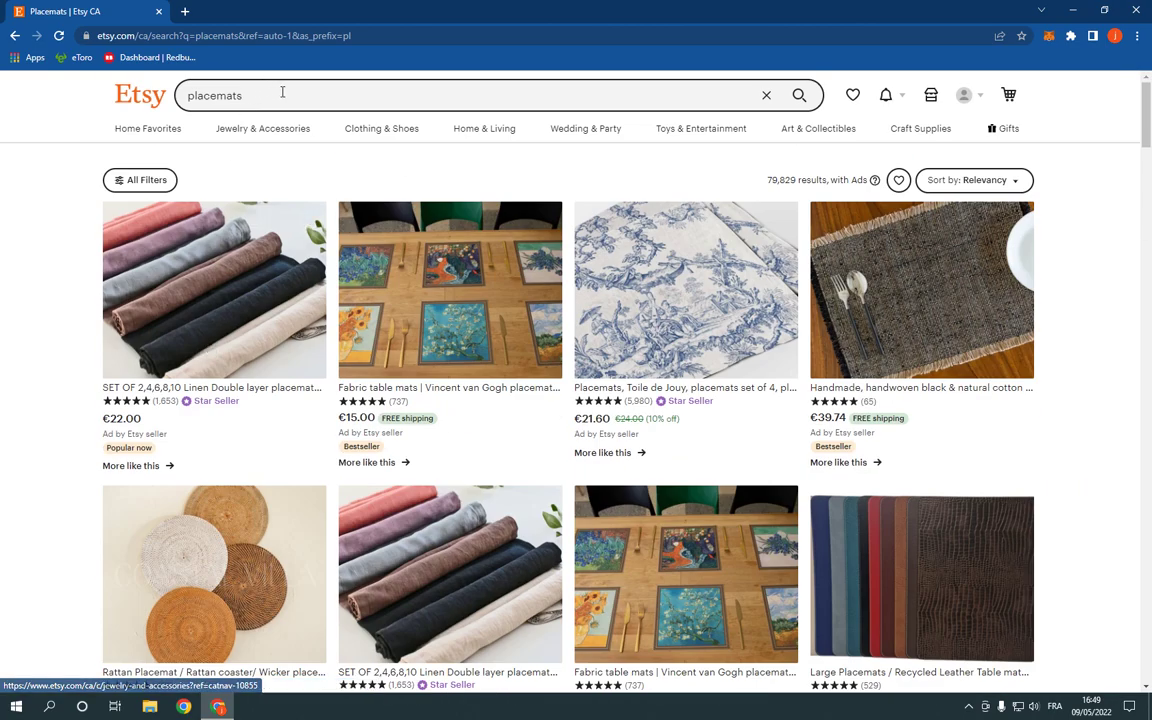
Search 'ngc gold' from the 'ngc' suggestions, browse 425 results, and open All Filters
type("n")
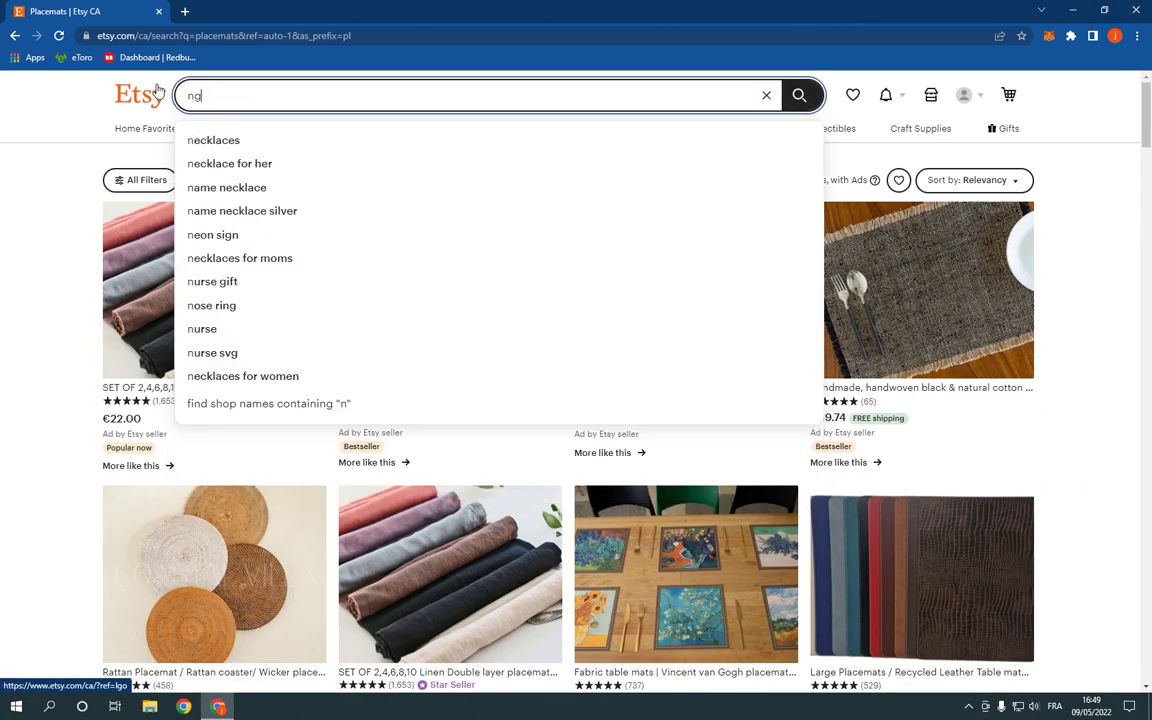
type("gc")
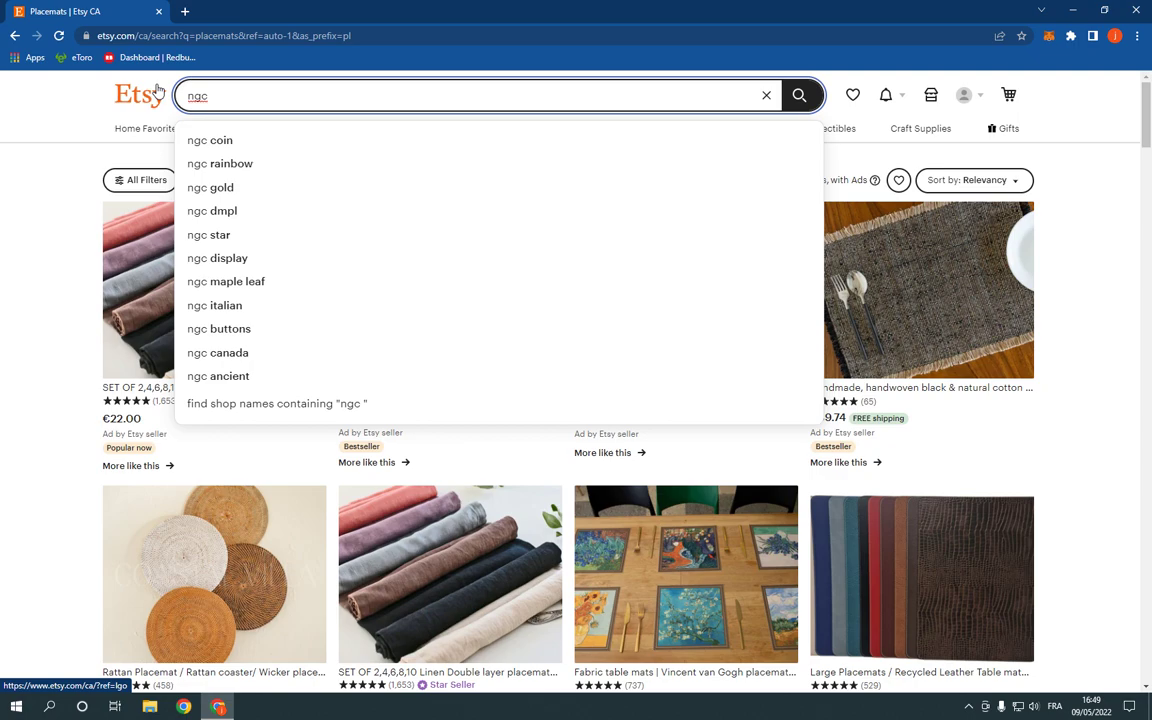
mouse_move(292, 323)
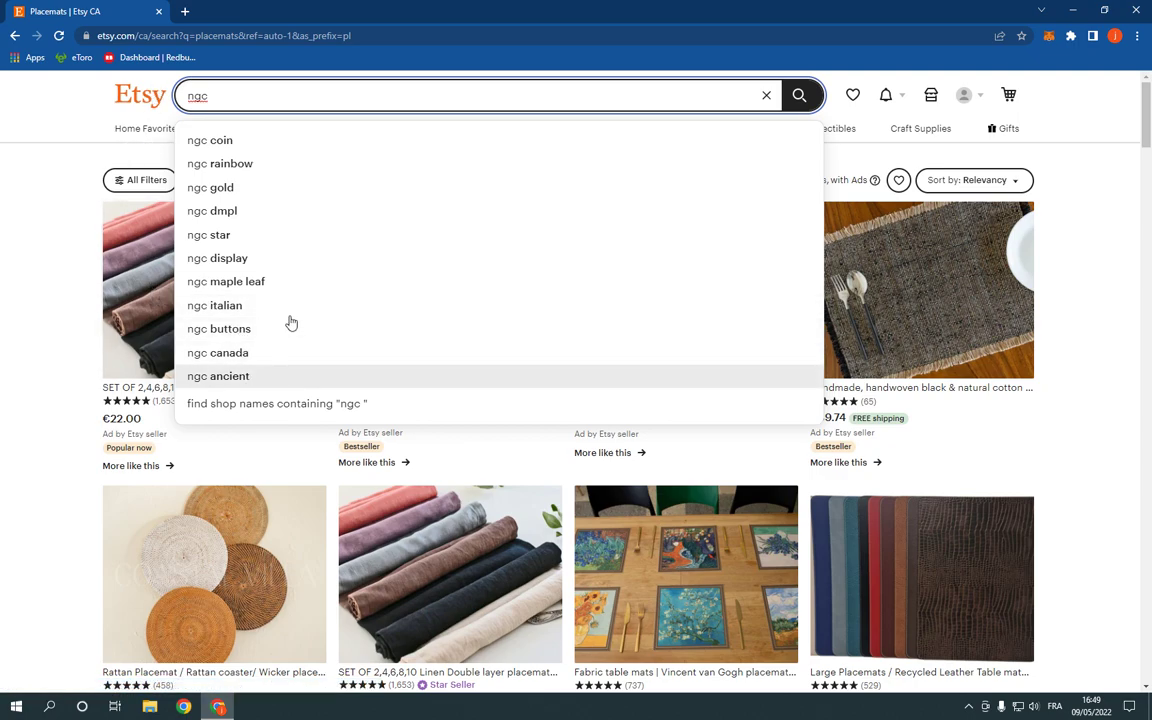
mouse_move(238, 222)
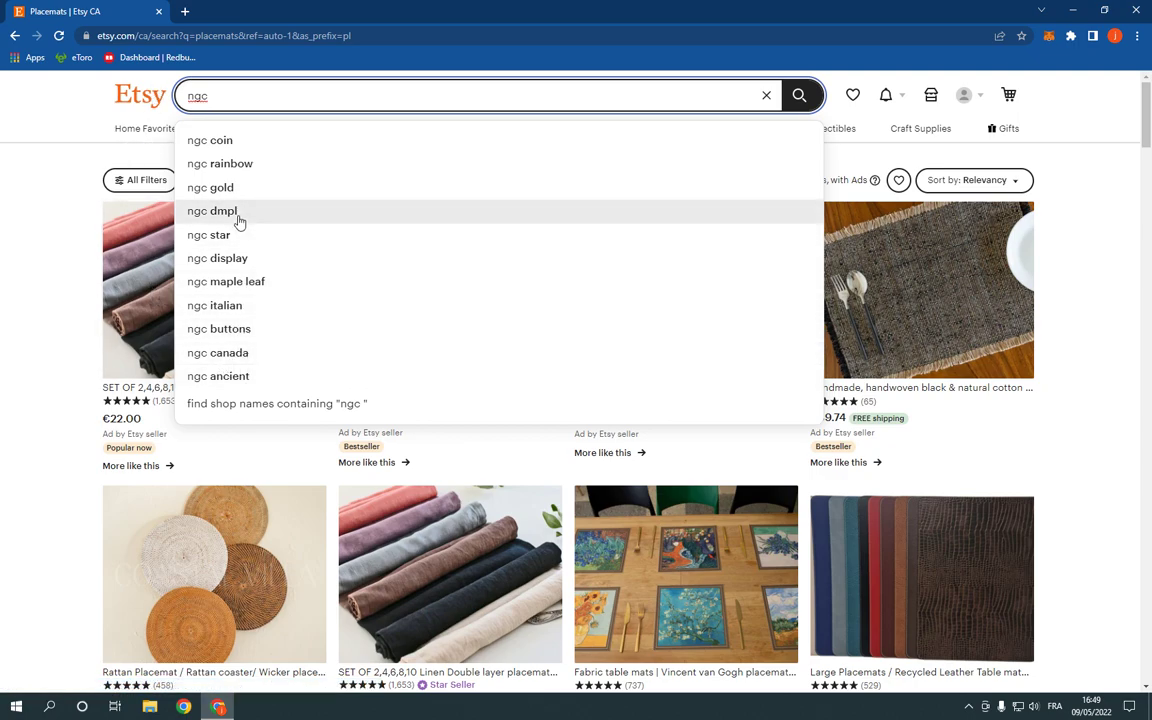
left_click(210, 187)
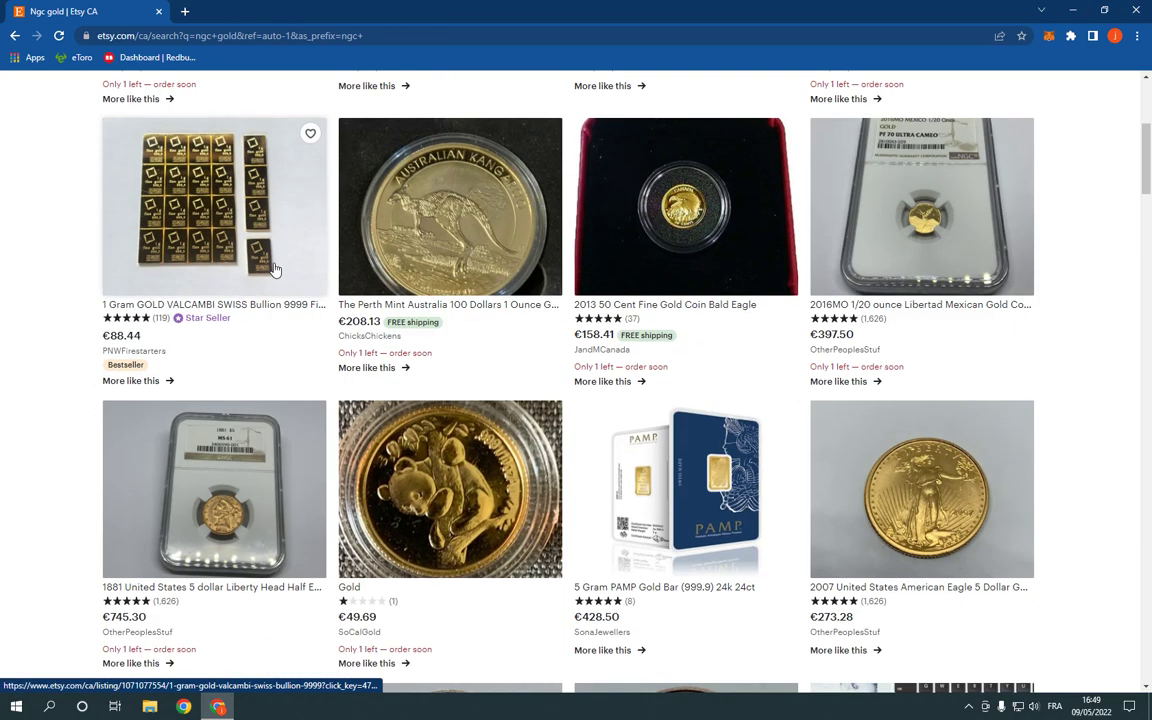
scroll("up", 3)
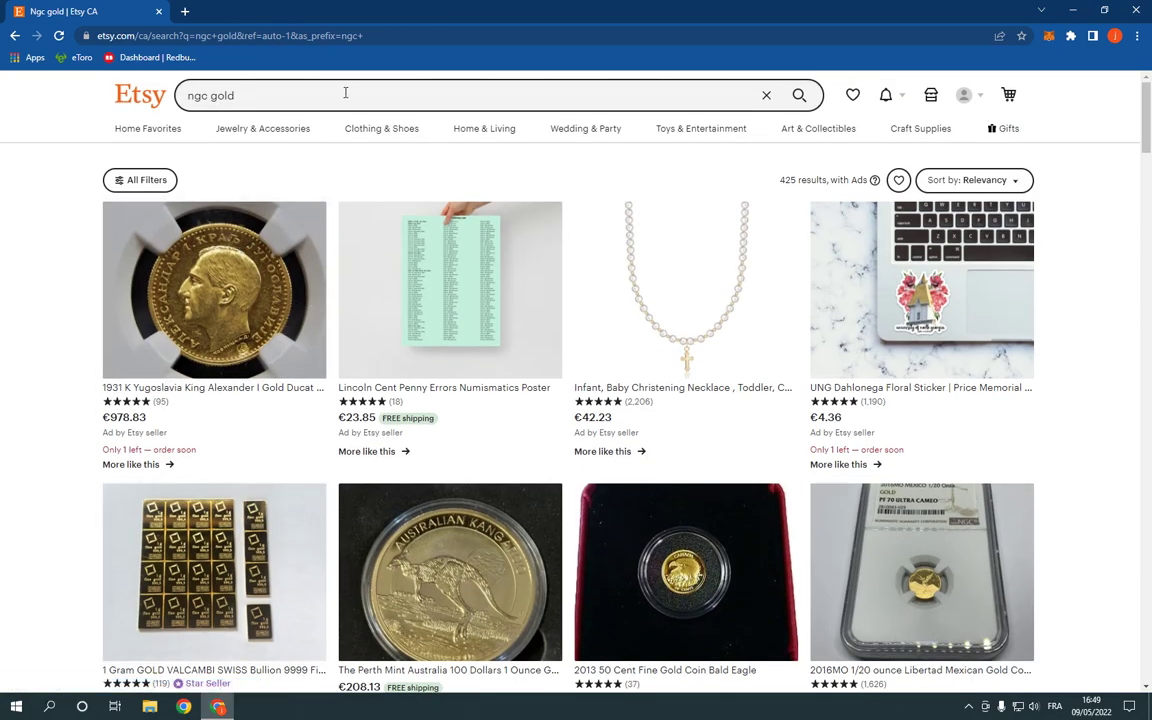
left_click(140, 179)
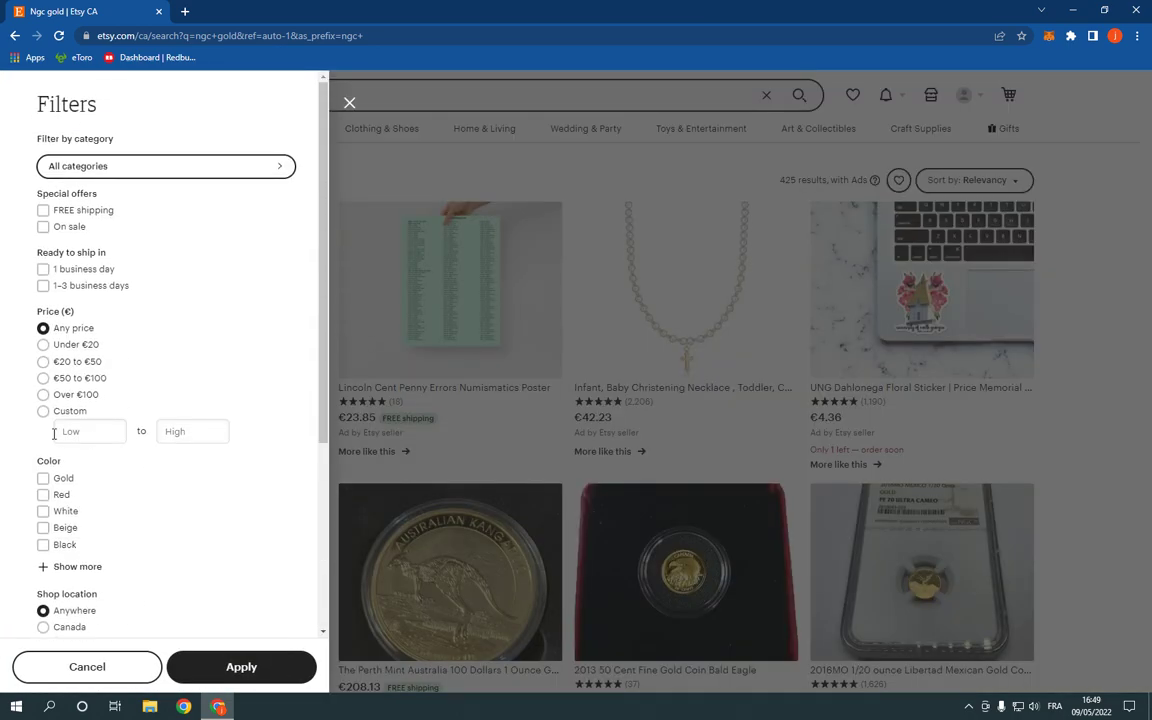
View filter categories, exit filters without applying, and type 'i' into search
left_click(165, 166)
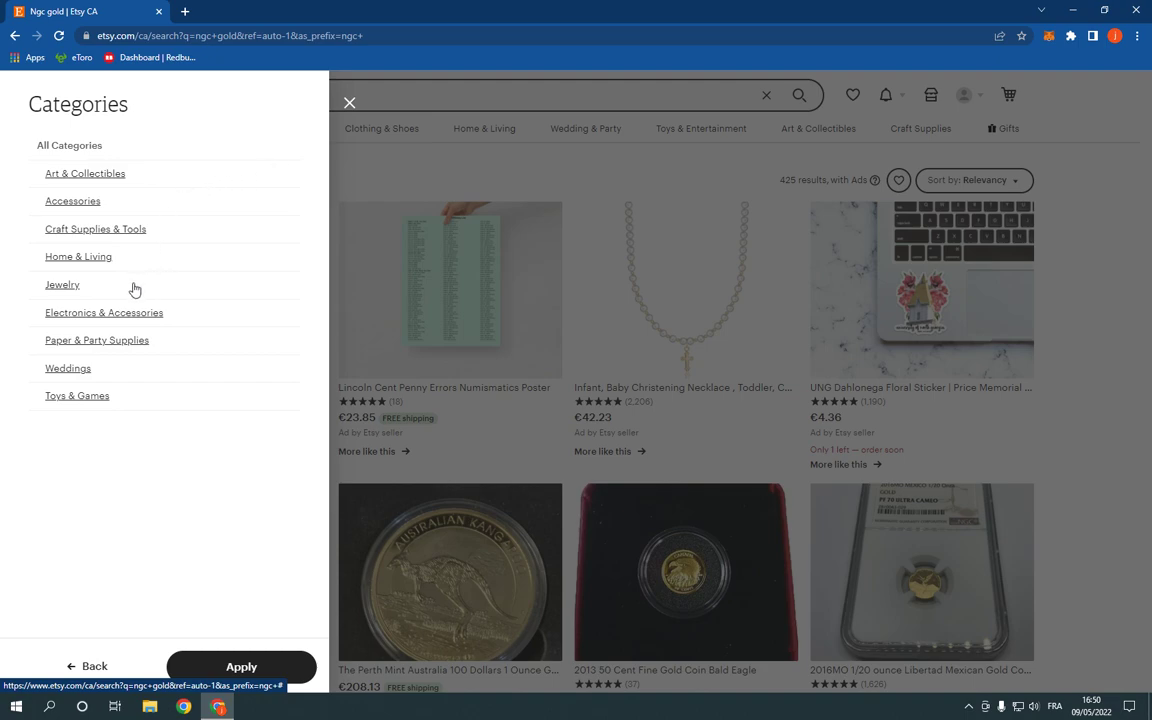
mouse_move(93, 296)
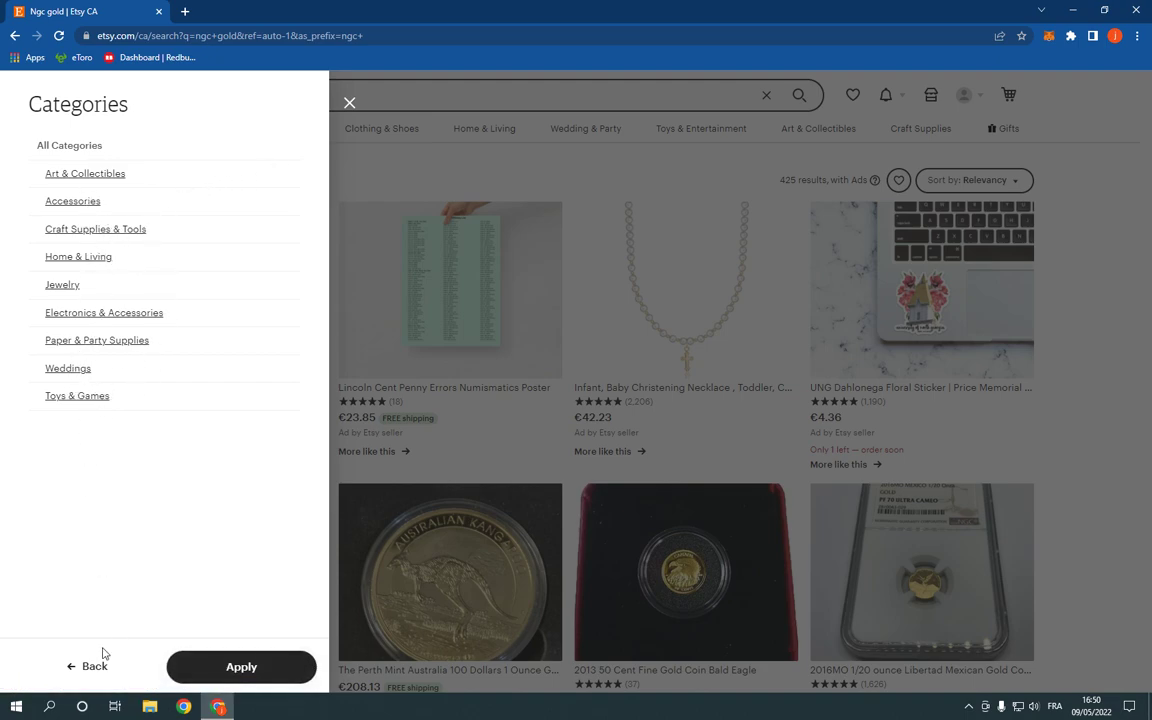
left_click(349, 102)
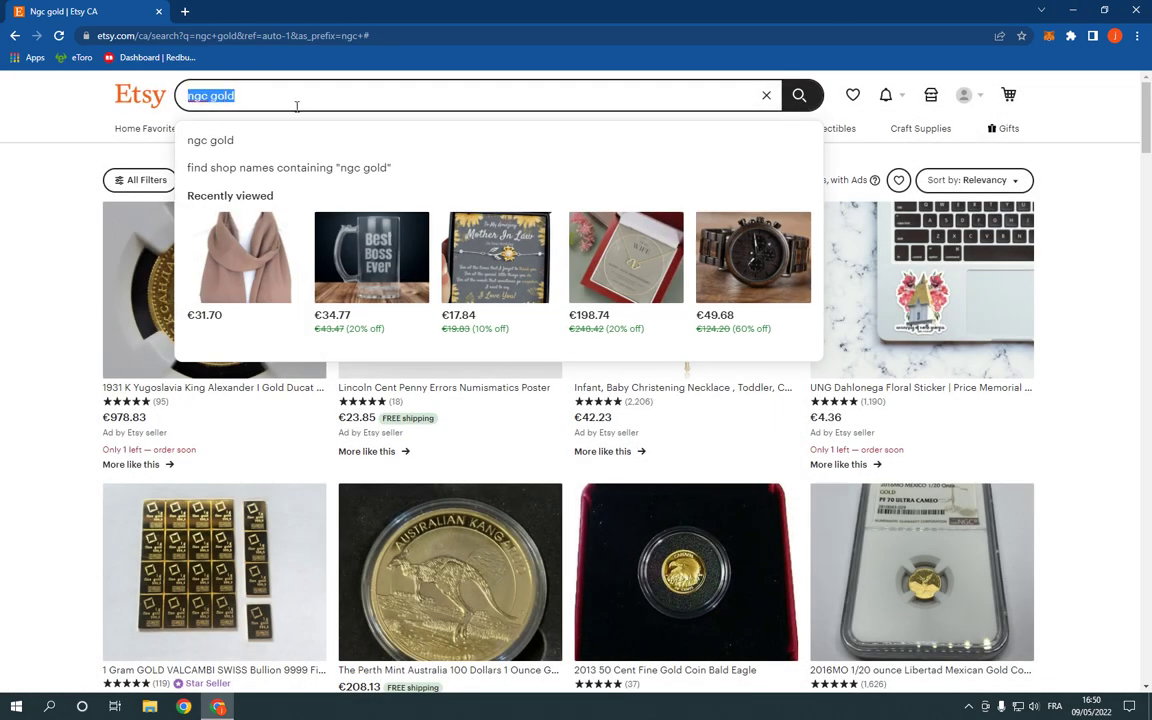
type("i")
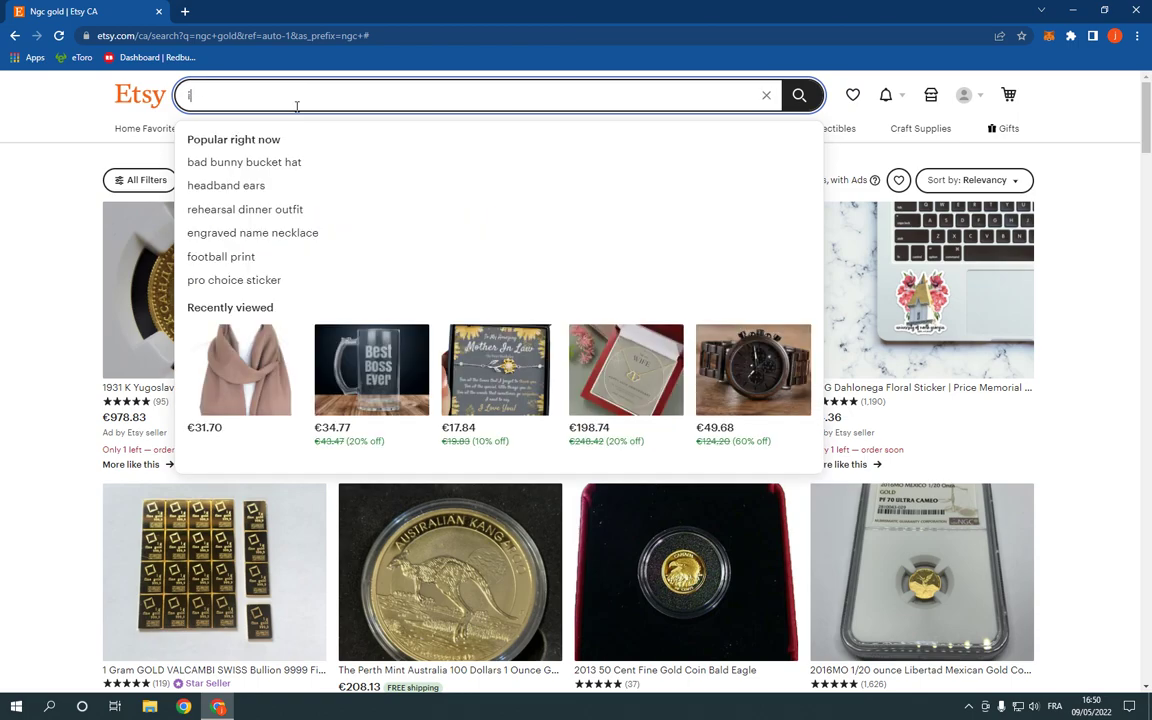
type("i")
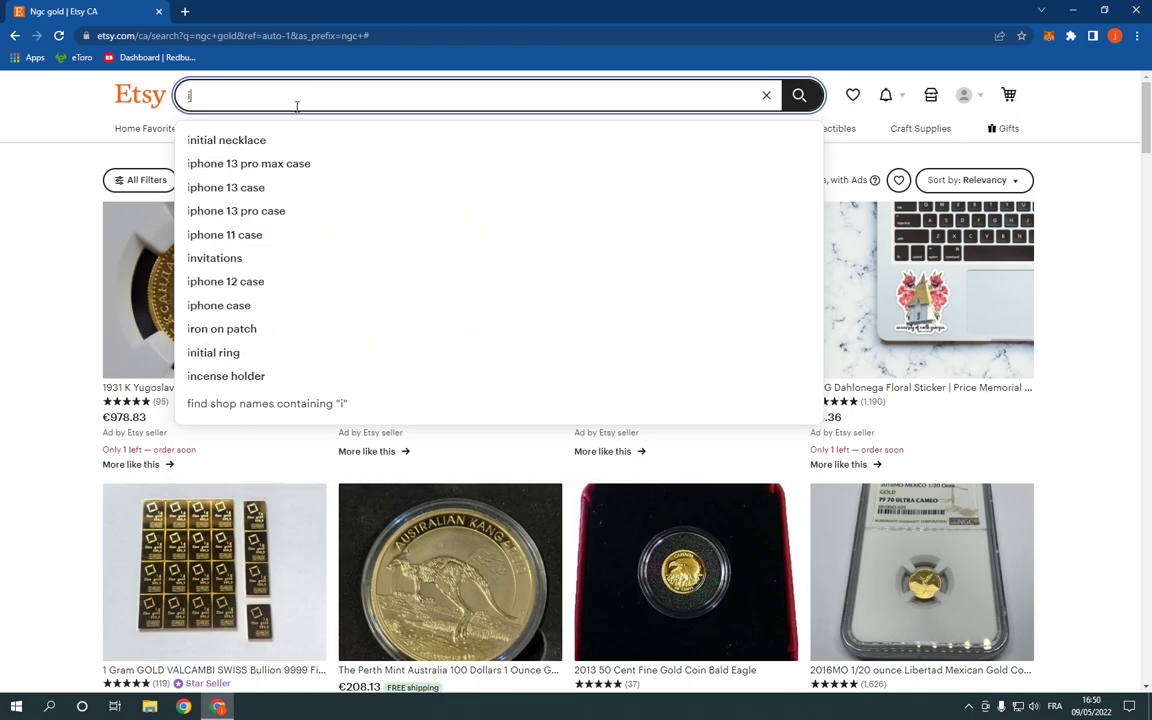